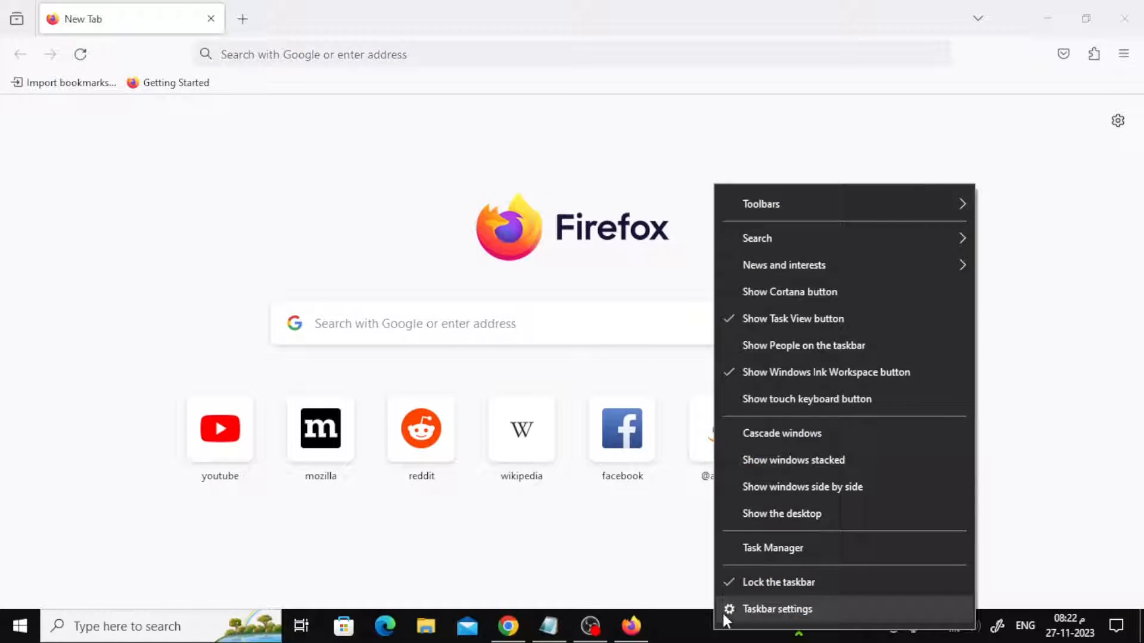
Step: Launch Task Manager from the taskbar context menu to view running Firefox processes
click(772, 548)
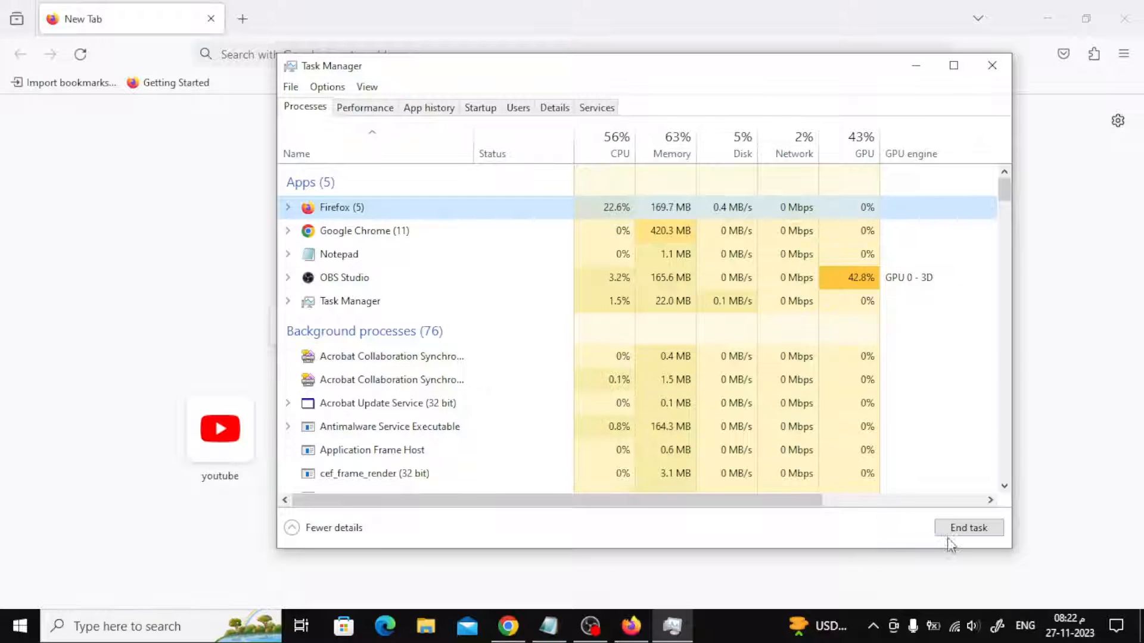
Step: End the selected Firefox task and close Task Manager, returning to the desktop
click(968, 527)
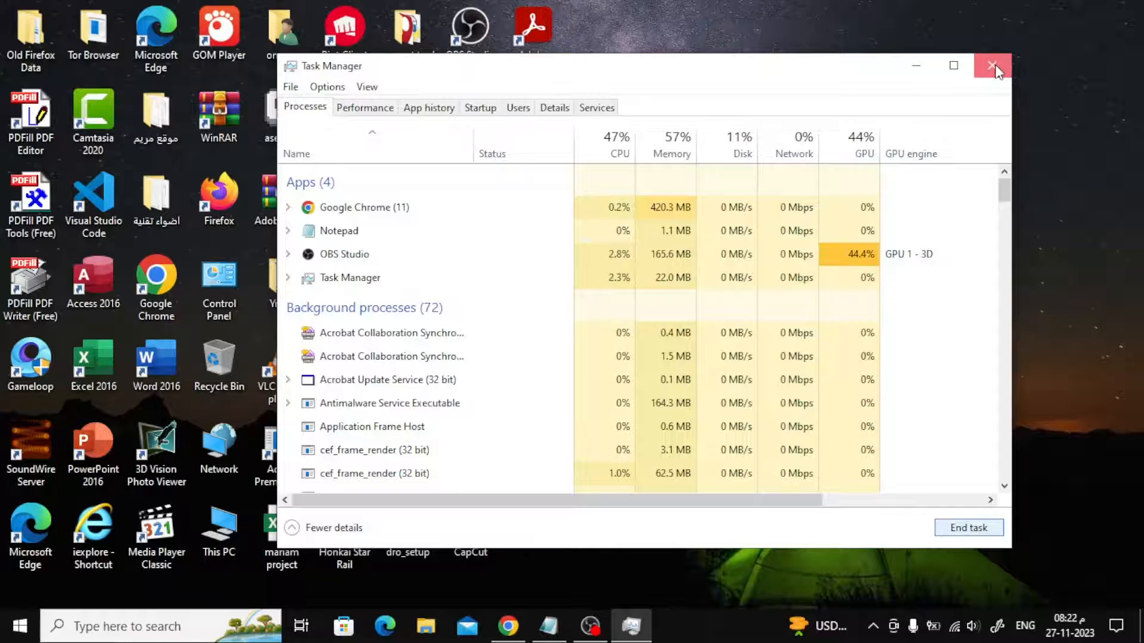
click(986, 65)
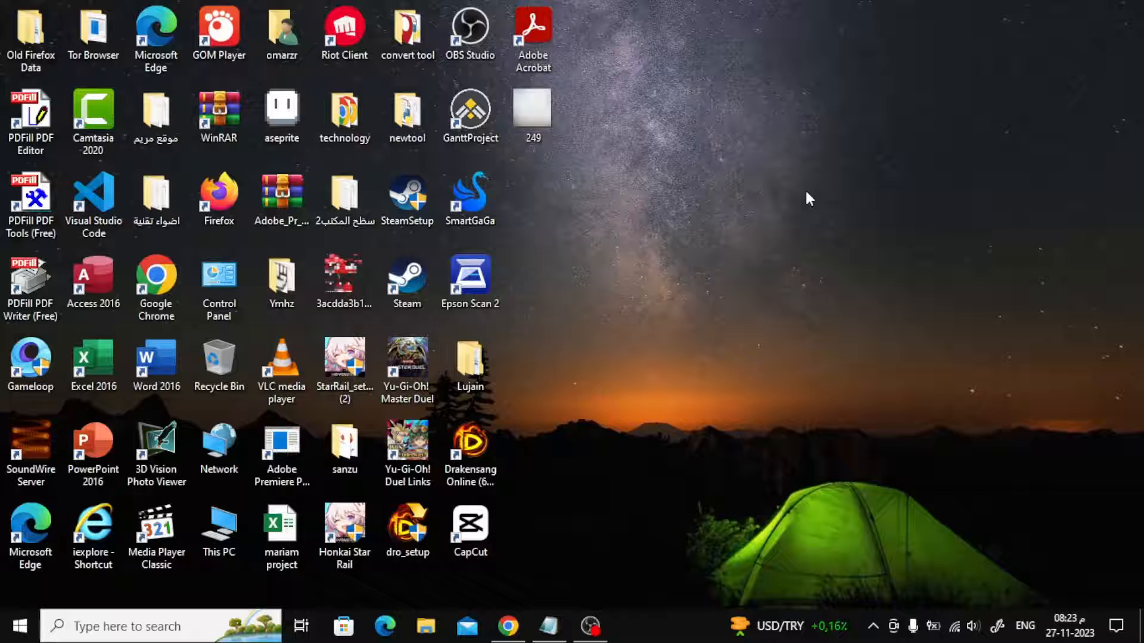
Step: In the Run box, build the path %appdata%\Mozilla\Firefox\Profiles, accepting the Mozilla autocomplete suggestion
key(Win+R)
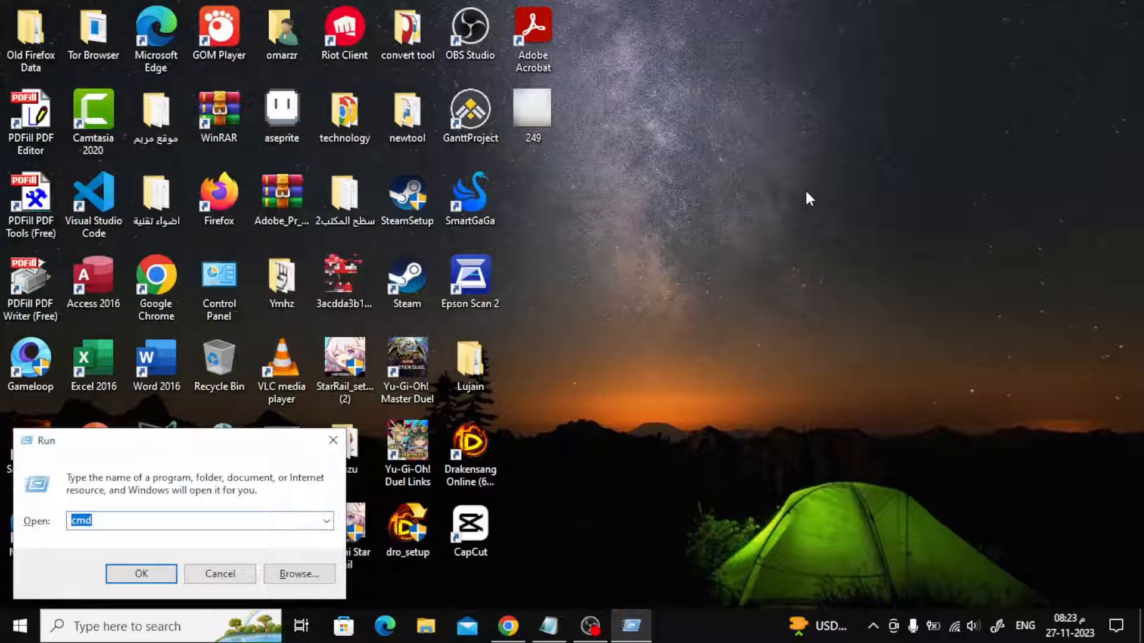
text(%app)
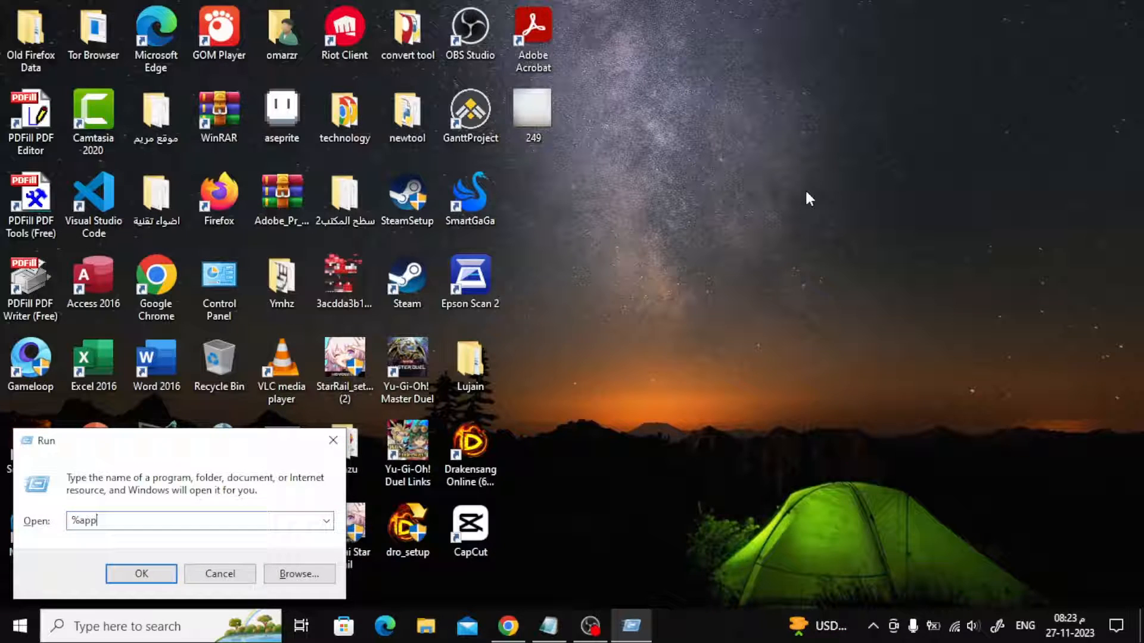
text(data%\)
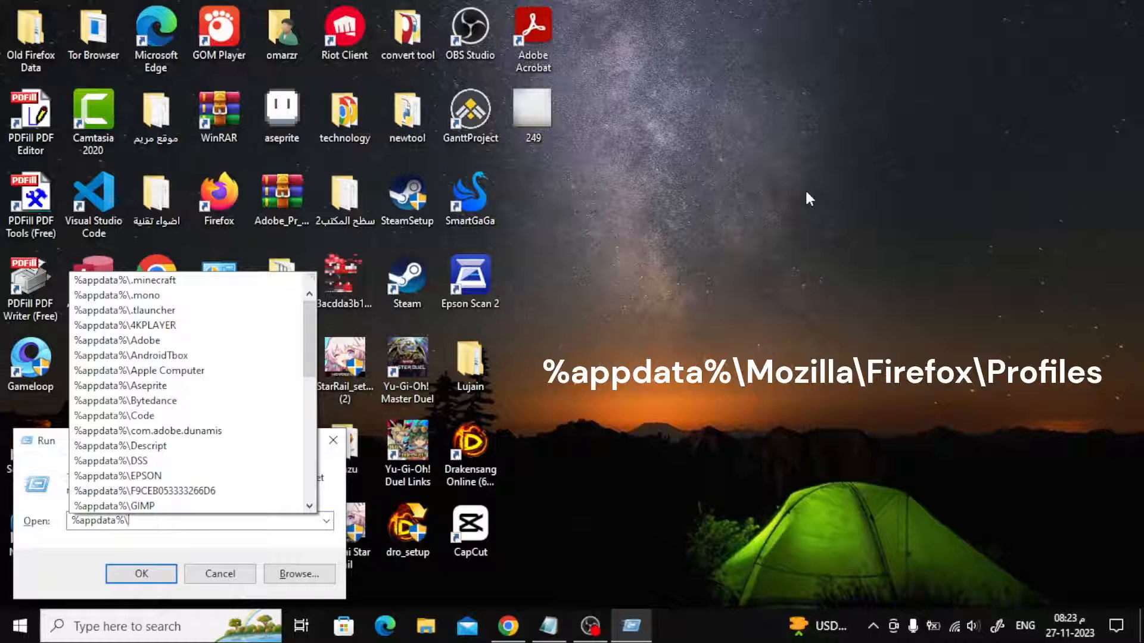
text(Mo)
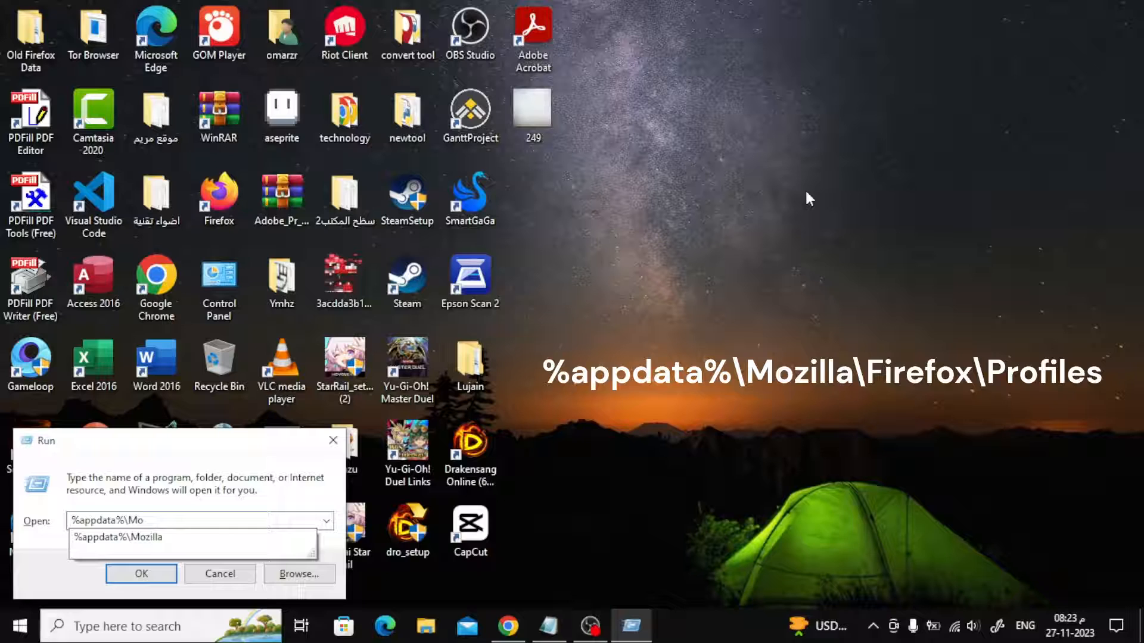
click(119, 537)
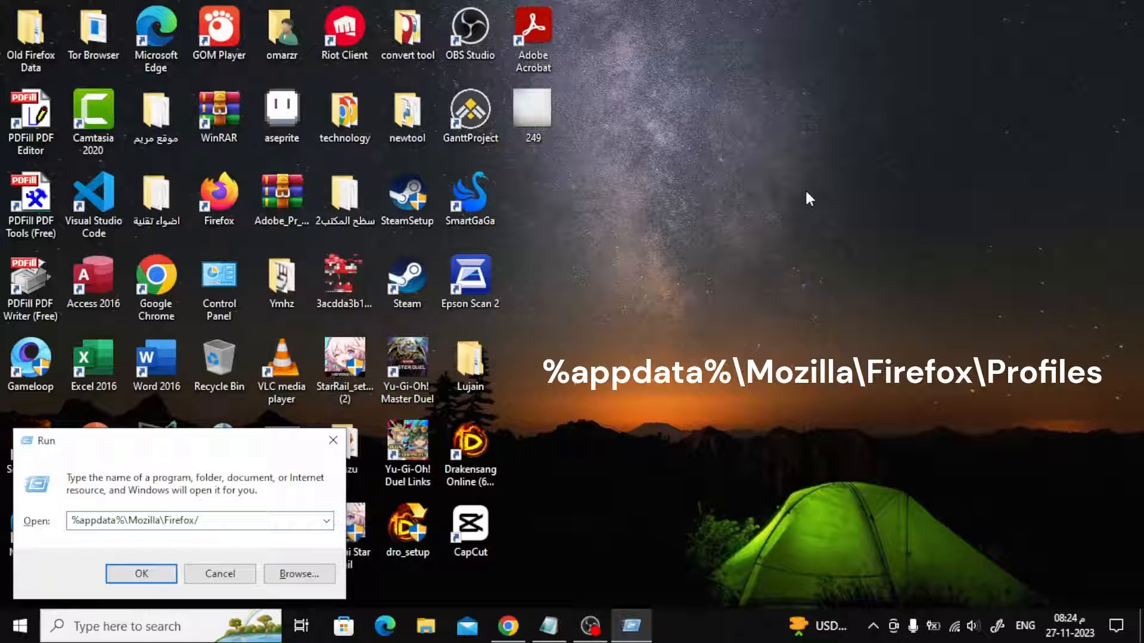
text(Pro)
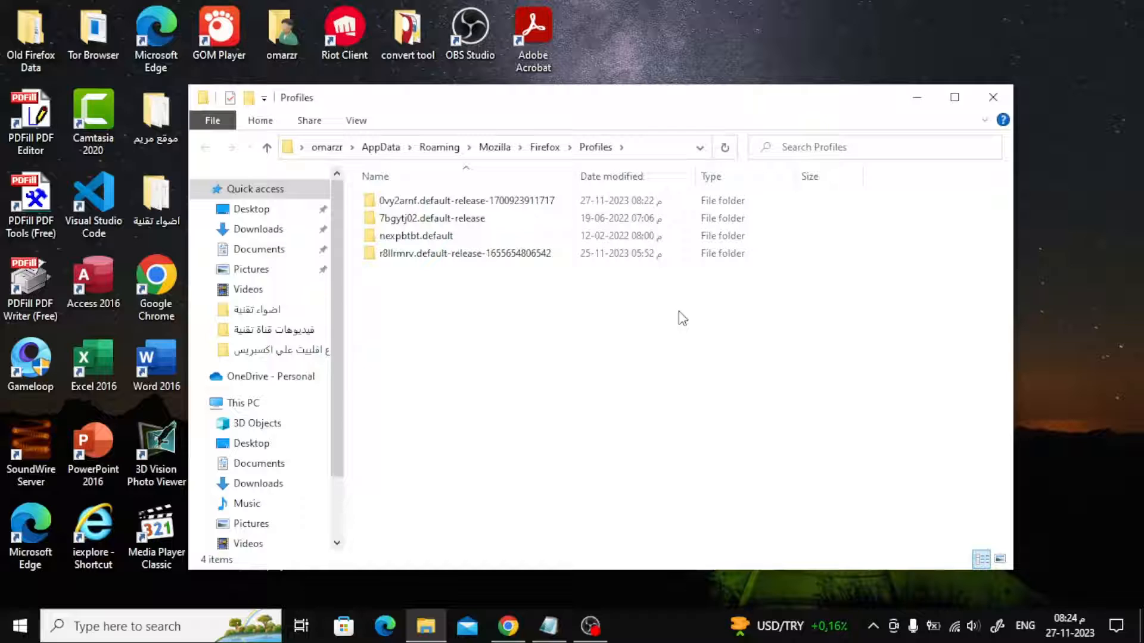
mouse_move(693, 314)
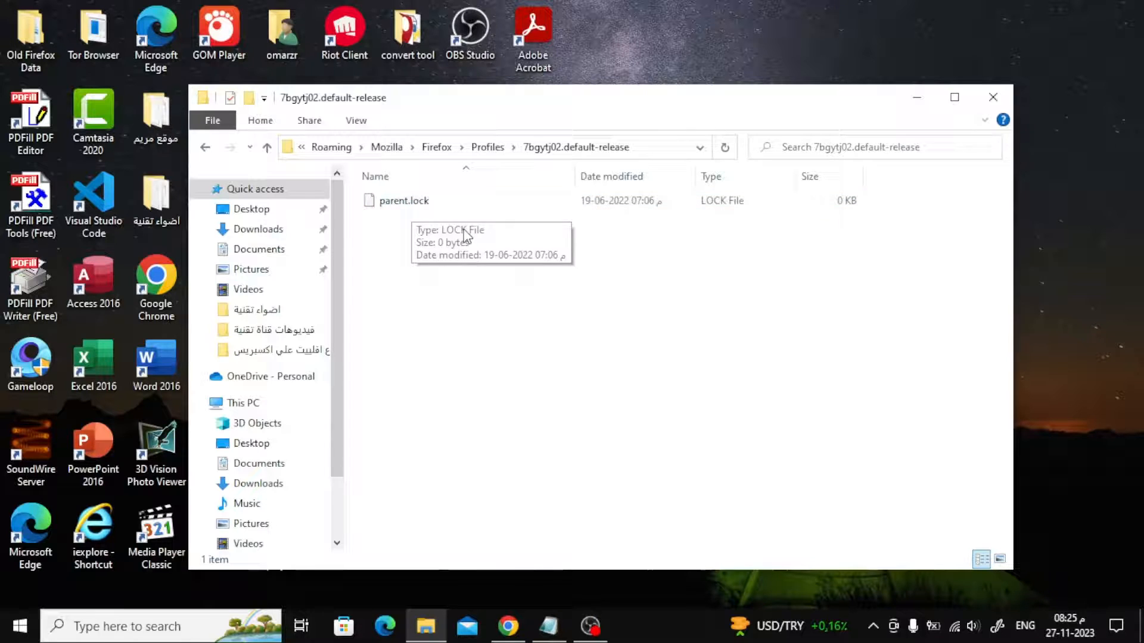
mouse_move(467, 236)
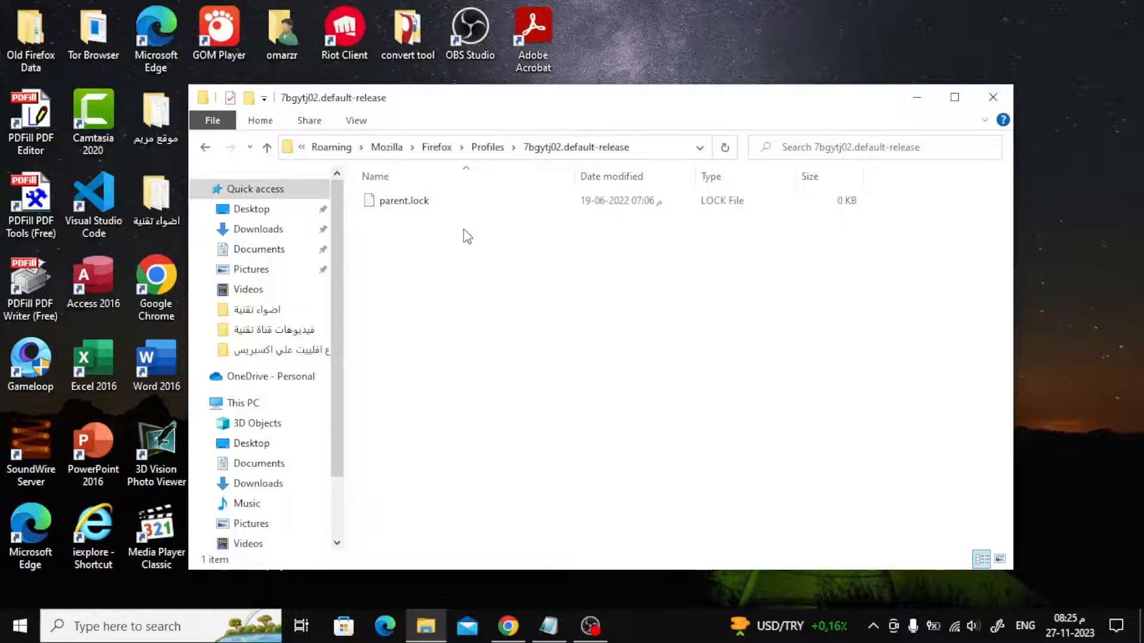